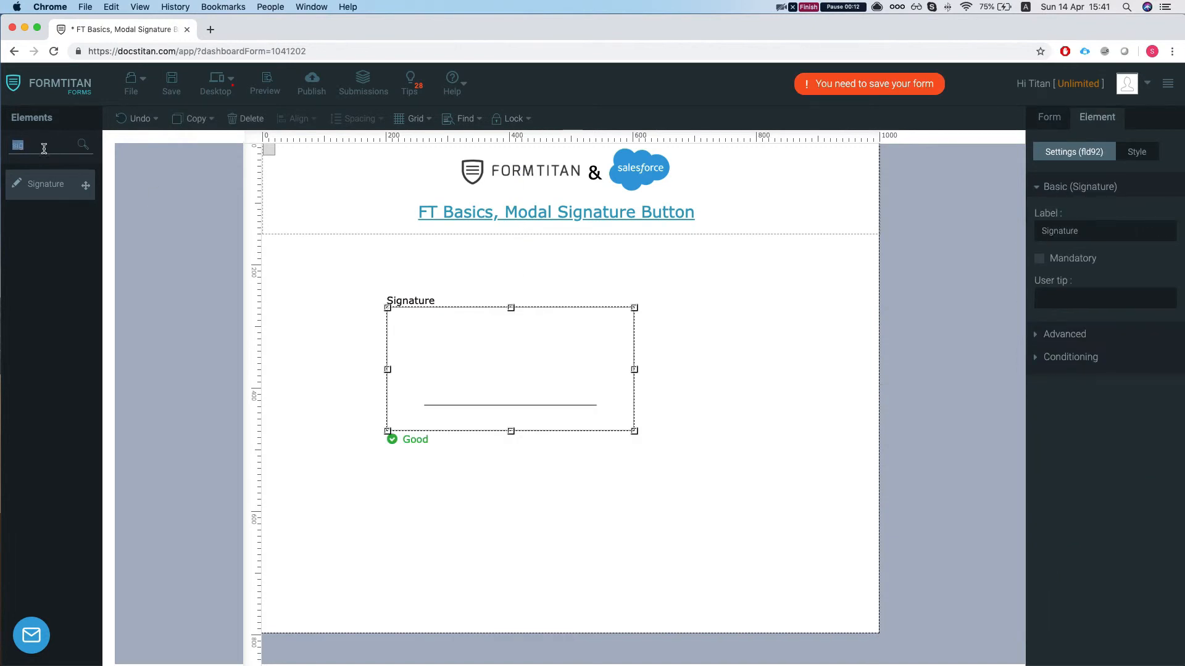
Search the Elements panel for 'button' to list button elements
type("buttonm")
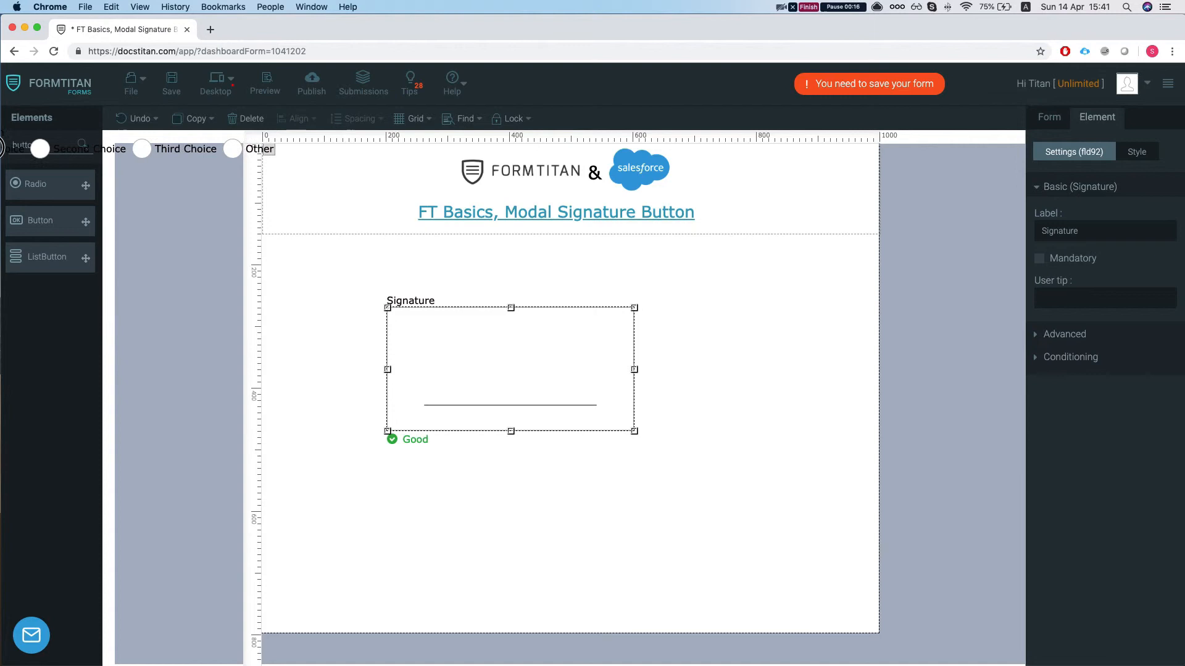
mouse_move(41, 221)
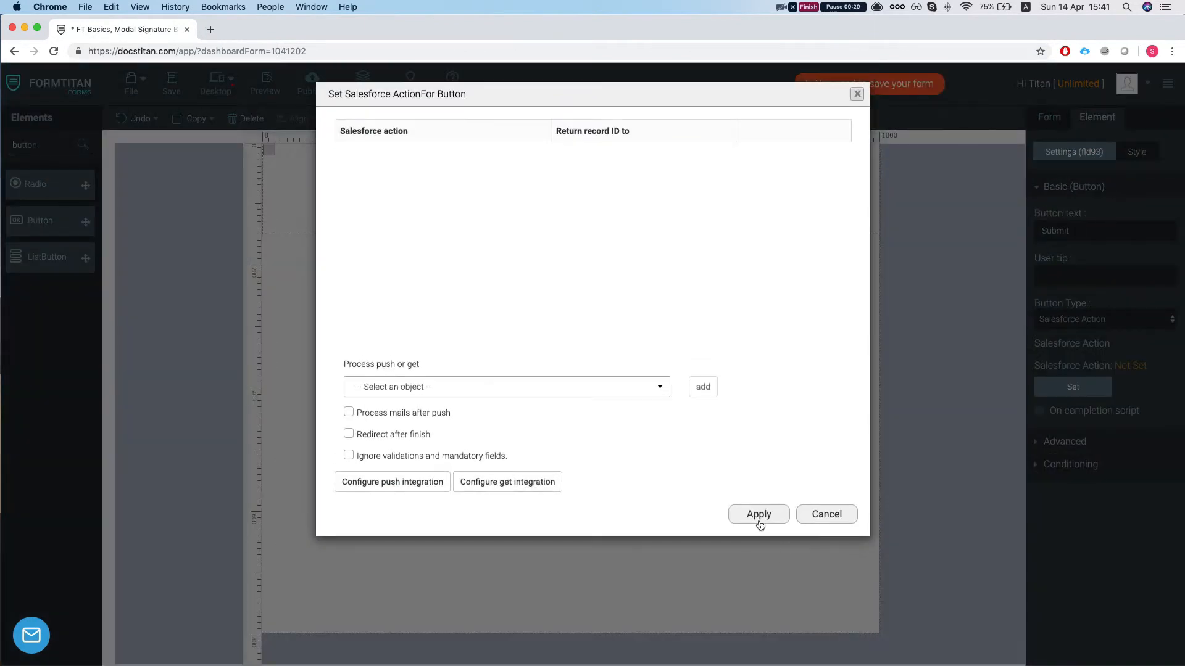
Apply and close the Set Salesforce Action For Button dialog
left_click(758, 514)
type("Click here to s")
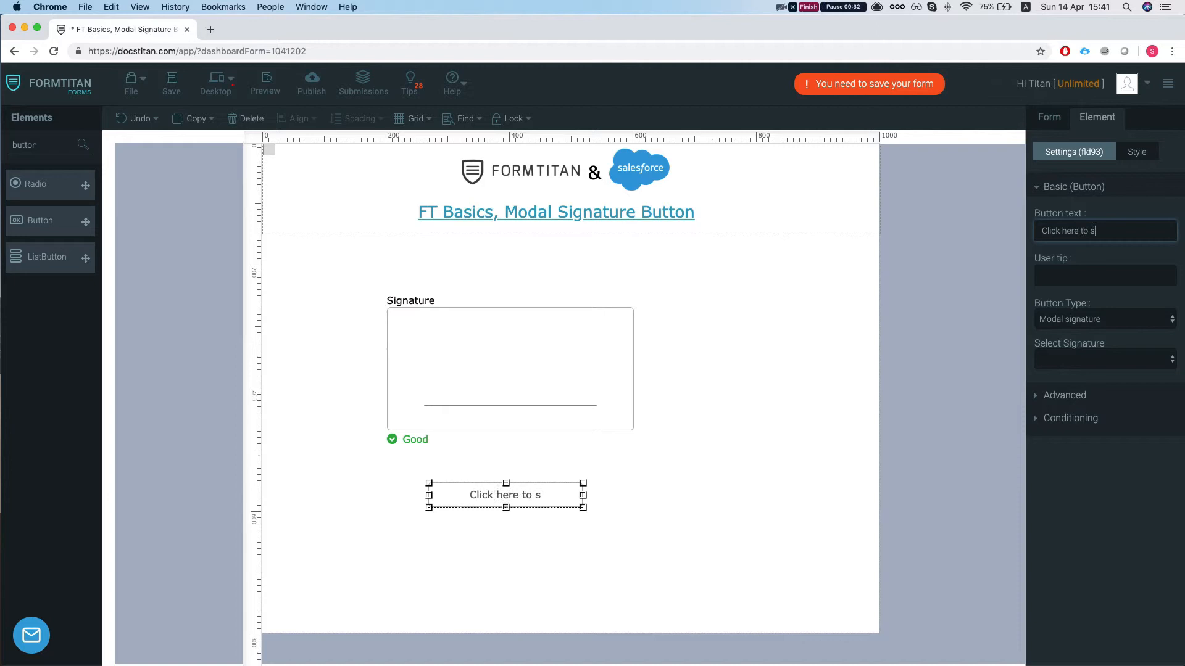
Complete the 'Click here to sign' label, link the Signature field, then save and publish
type("ign")
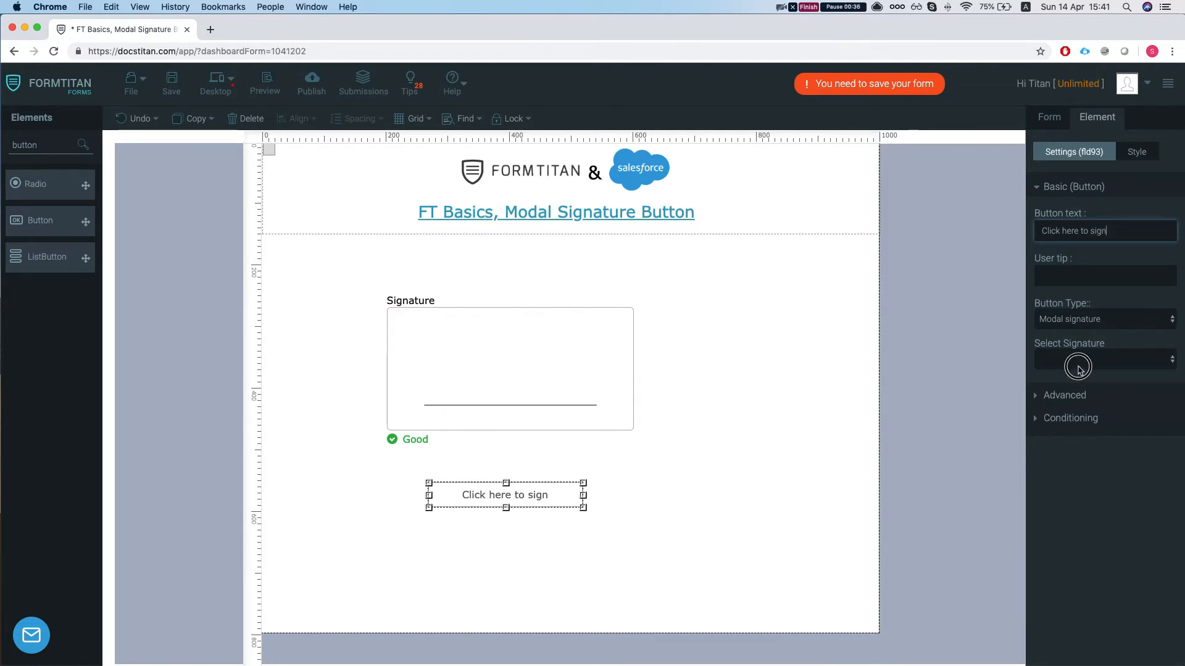
left_click(509, 355)
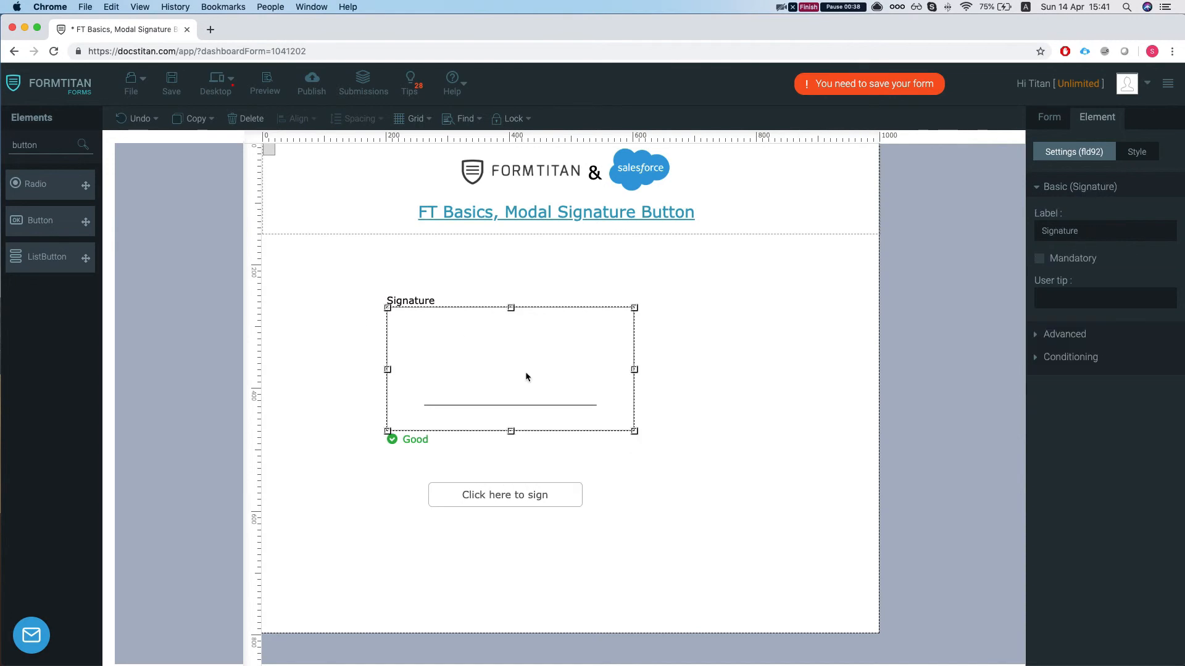
mouse_move(548, 504)
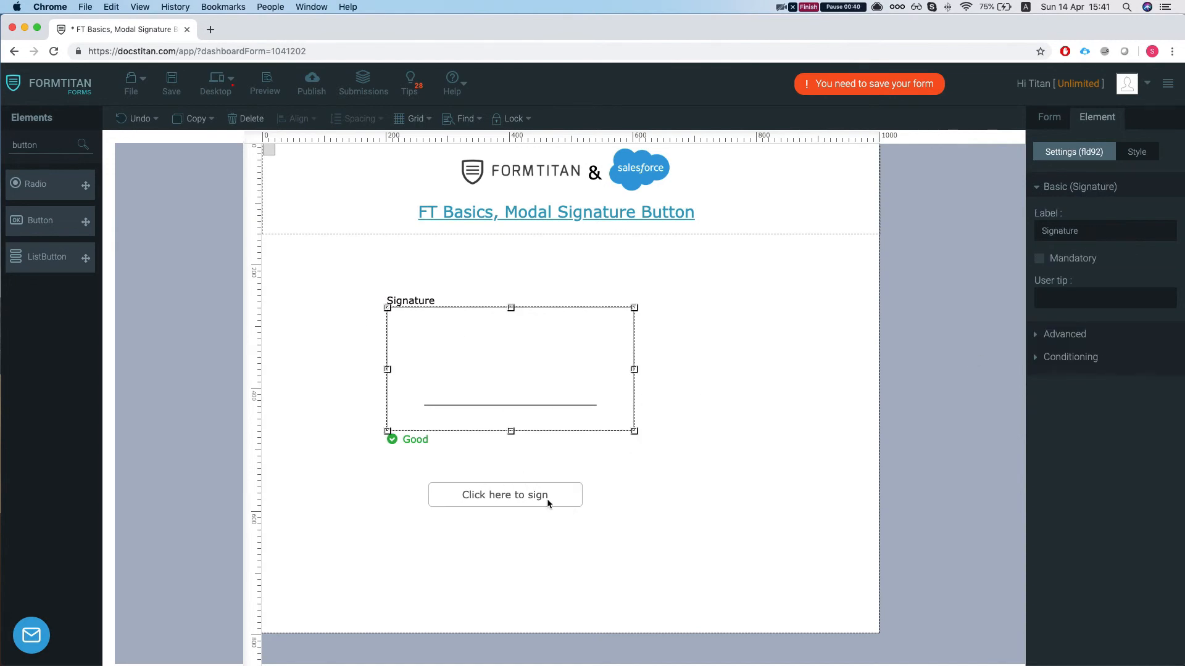
left_click(505, 495)
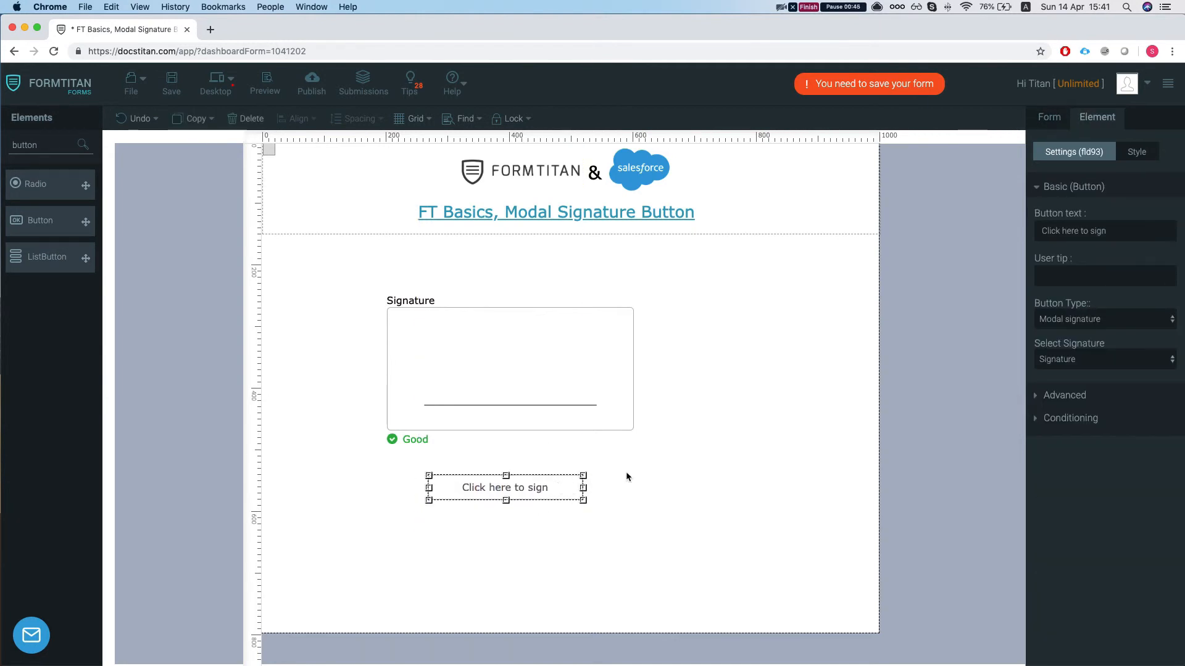
left_click(171, 81)
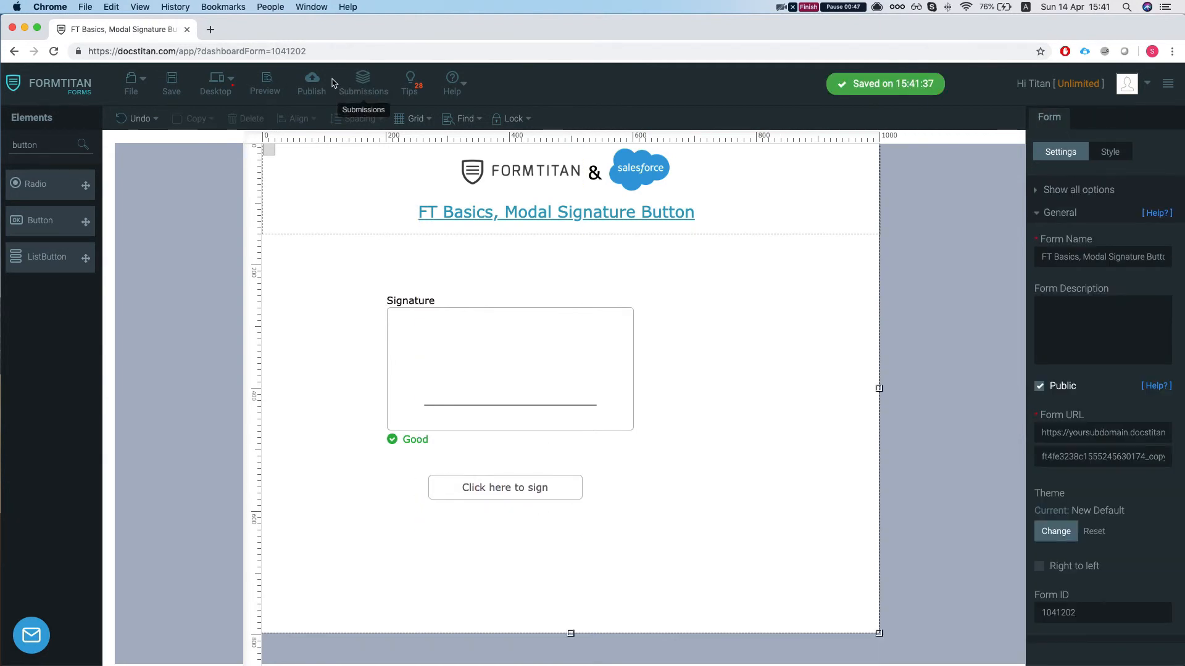
left_click(264, 78)
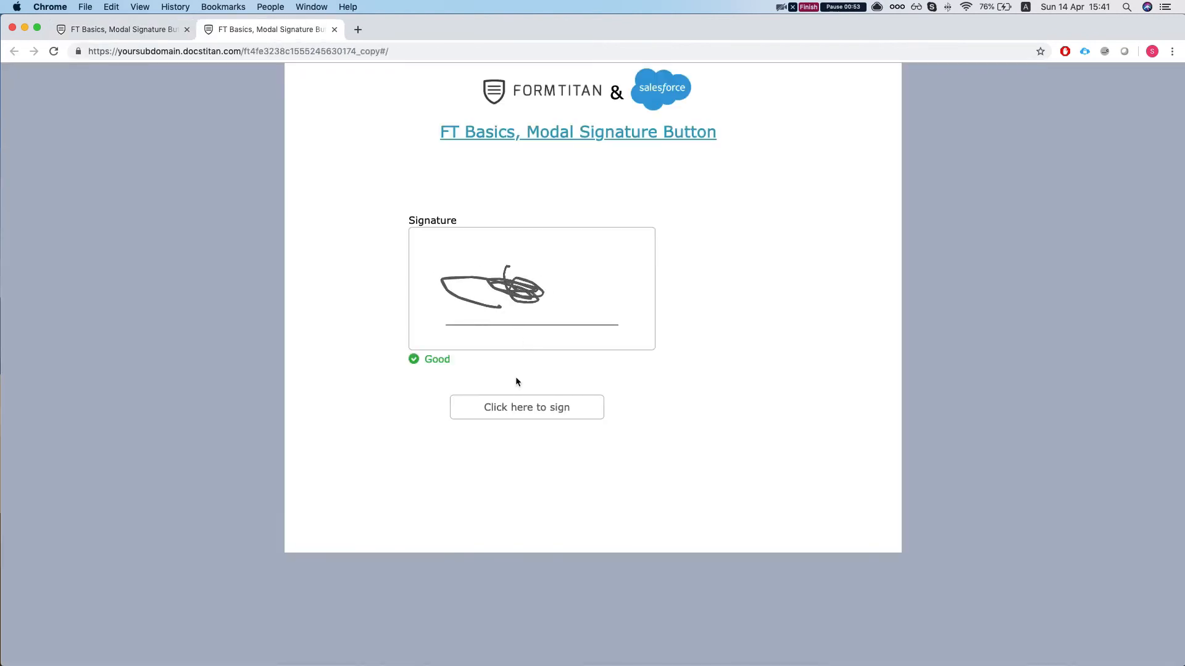
On the live form, redraw the signature via 'Click here to sign', then reopen and reset it
left_click(526, 407)
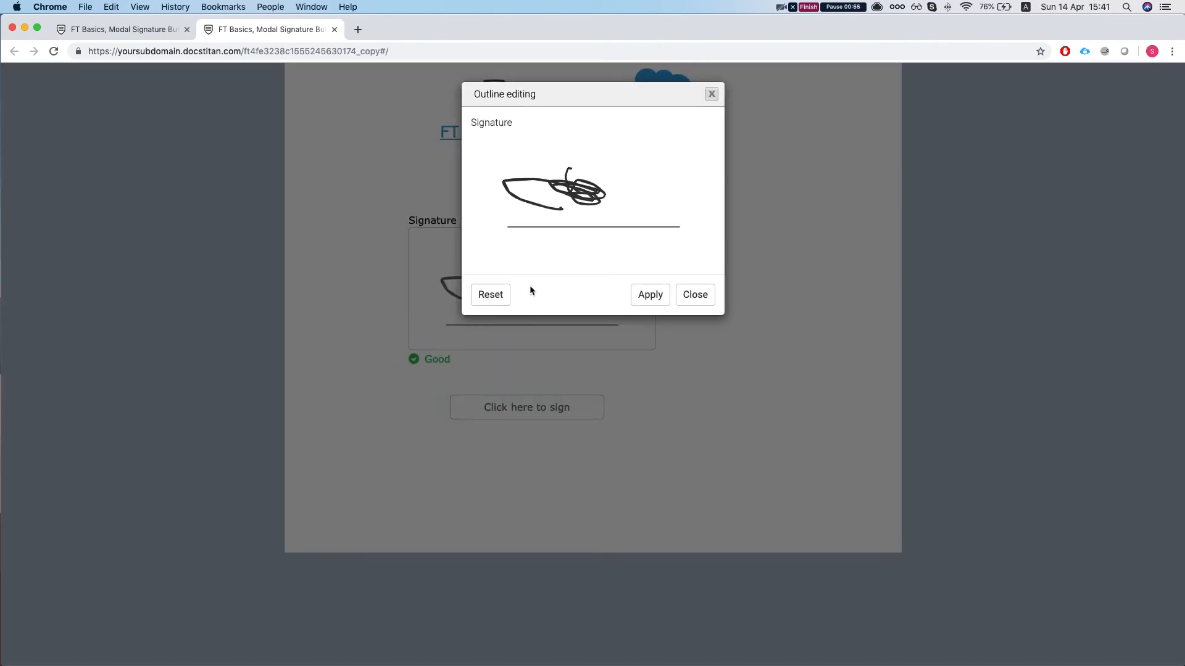
left_click(693, 294)
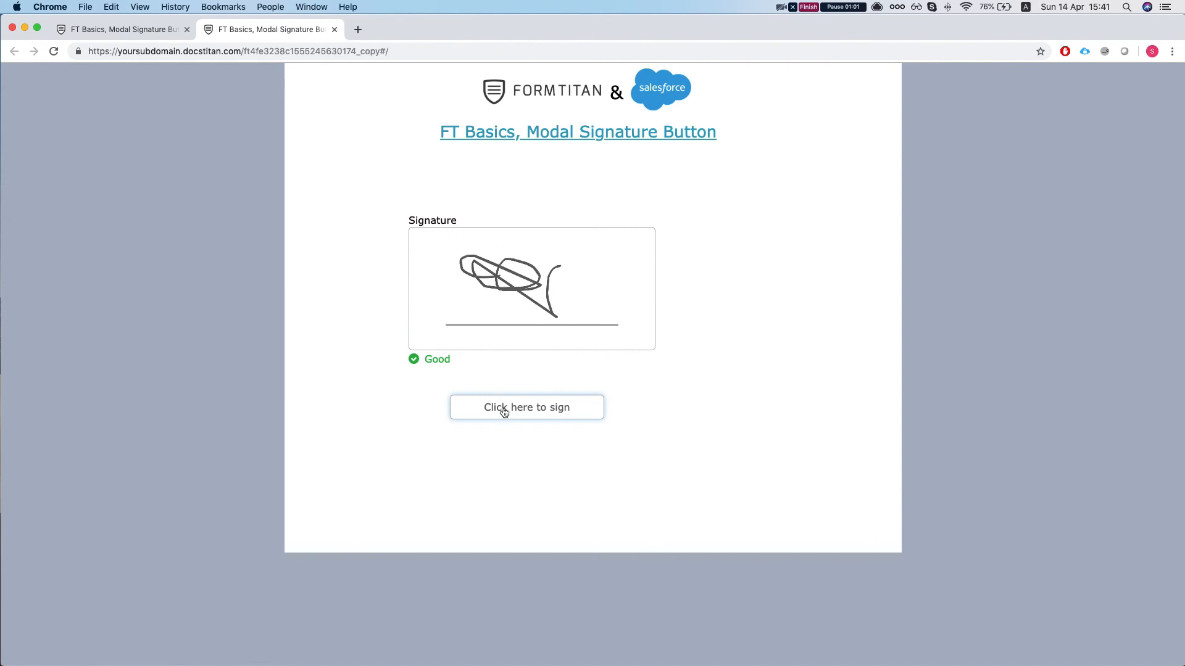
left_click(526, 408)
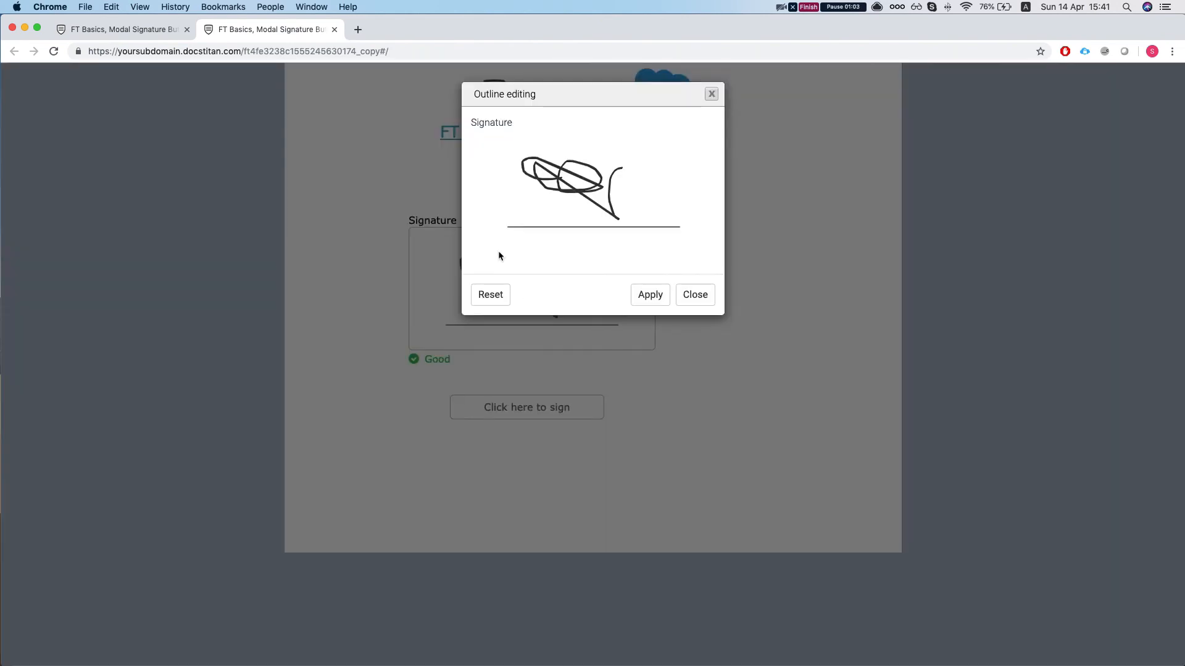
mouse_move(586, 177)
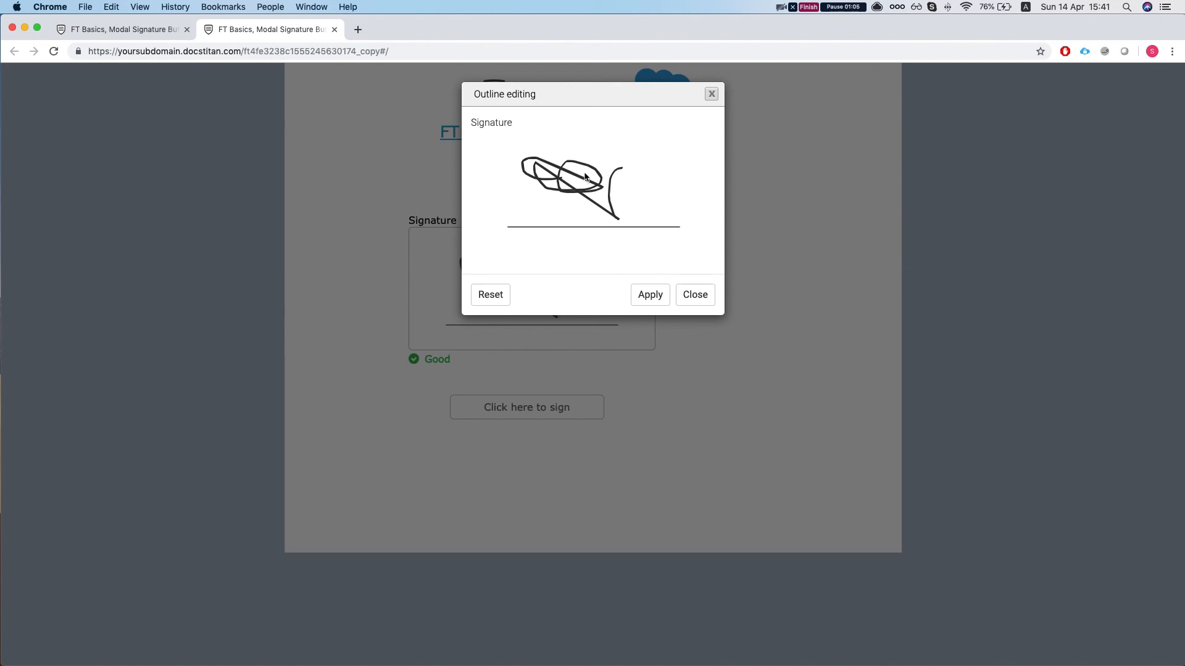
left_click(489, 295)
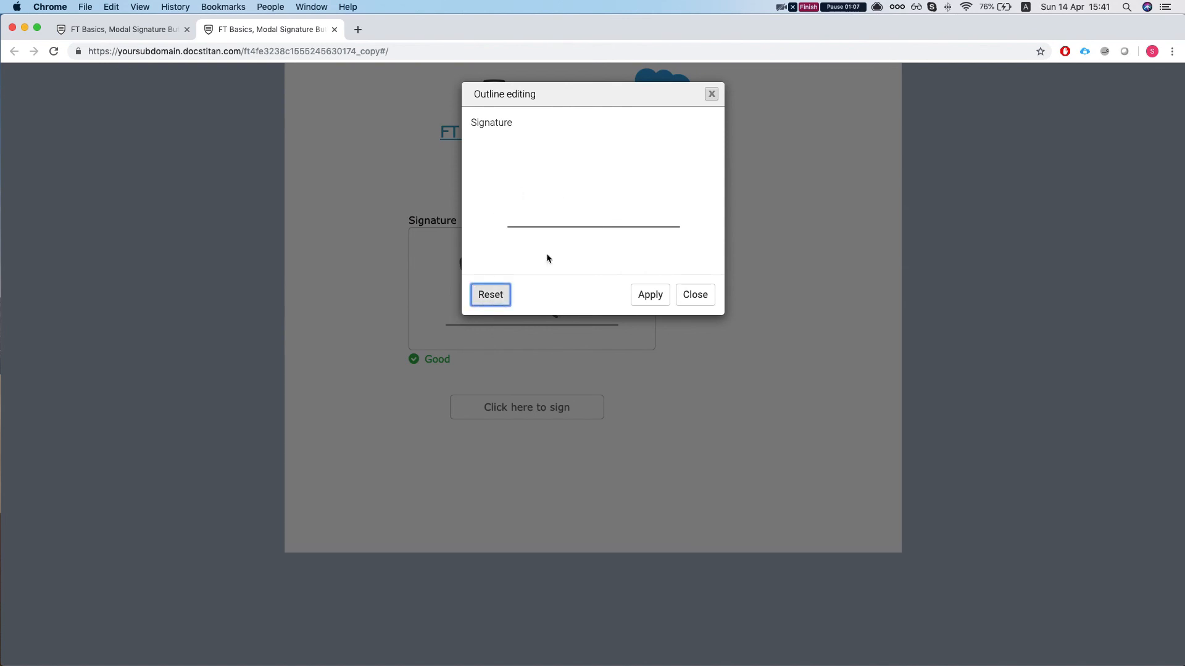
mouse_move(781, 47)
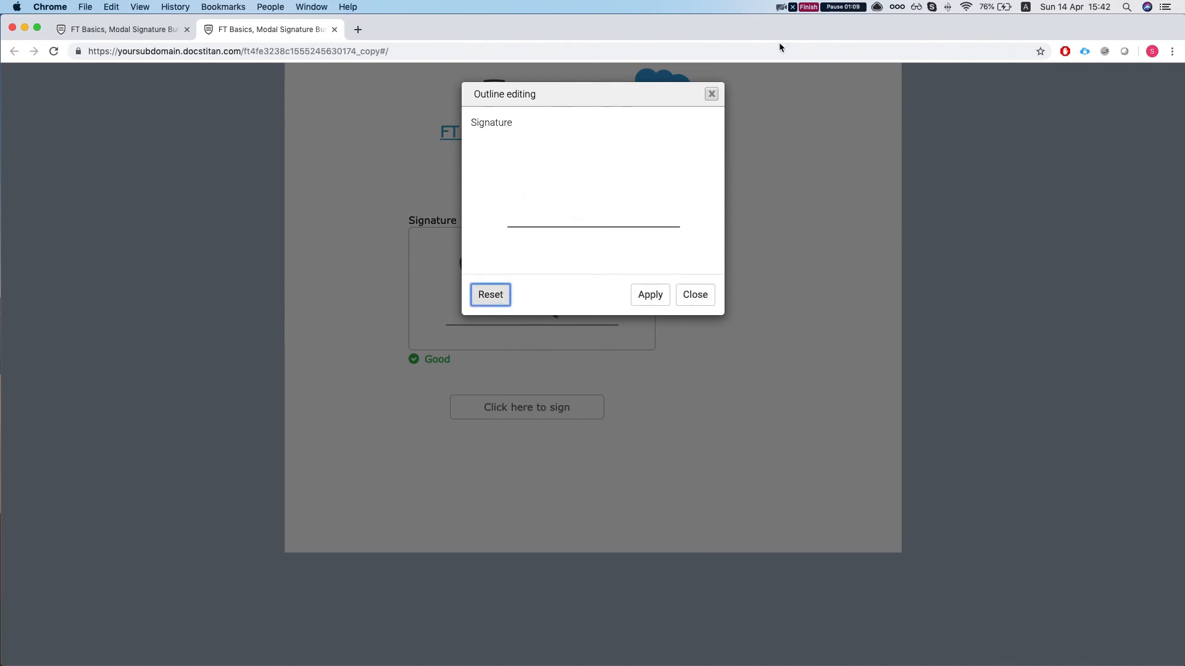